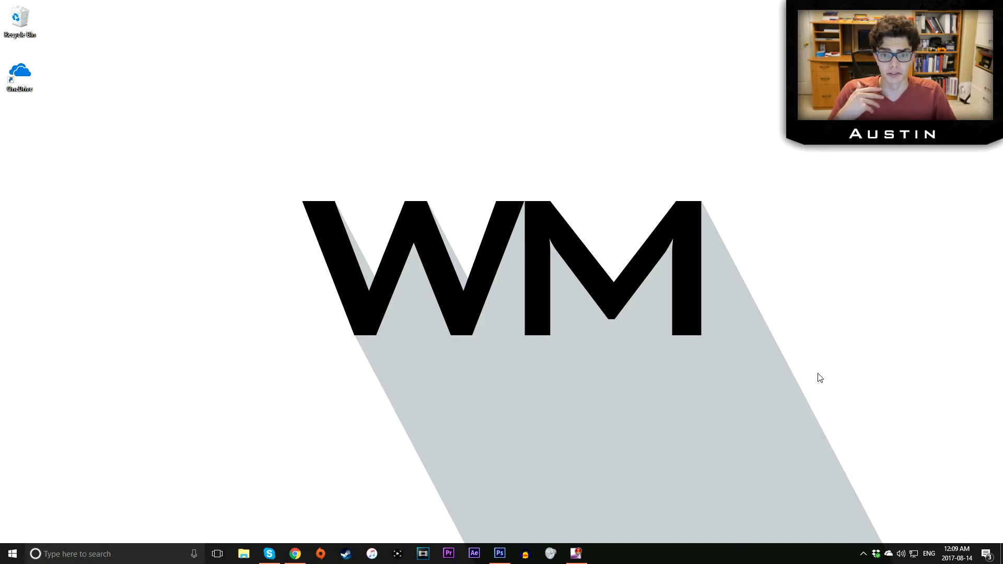
{"action": "mouse_move", "coordinate": [309, 285]}
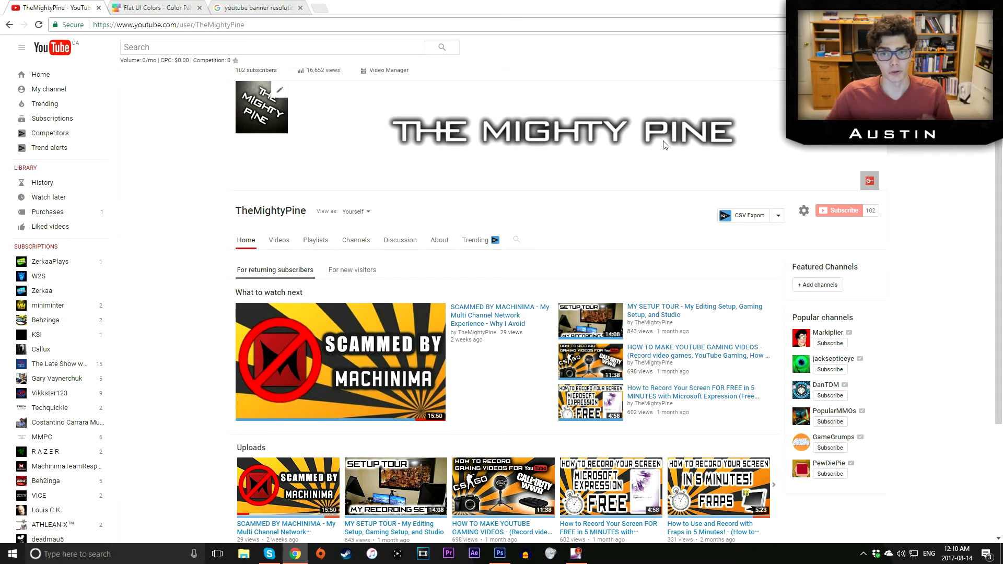
Step: View the Flat UI Colors palette page in Chrome and select its web address
{"action": "left_click", "coordinate": [151, 8]}
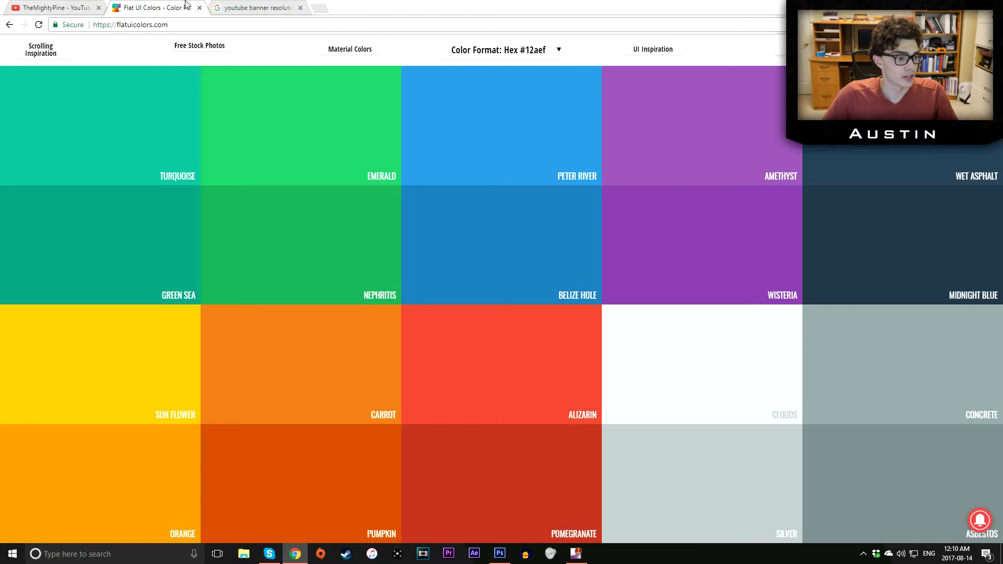
{"action": "left_click", "coordinate": [227, 24]}
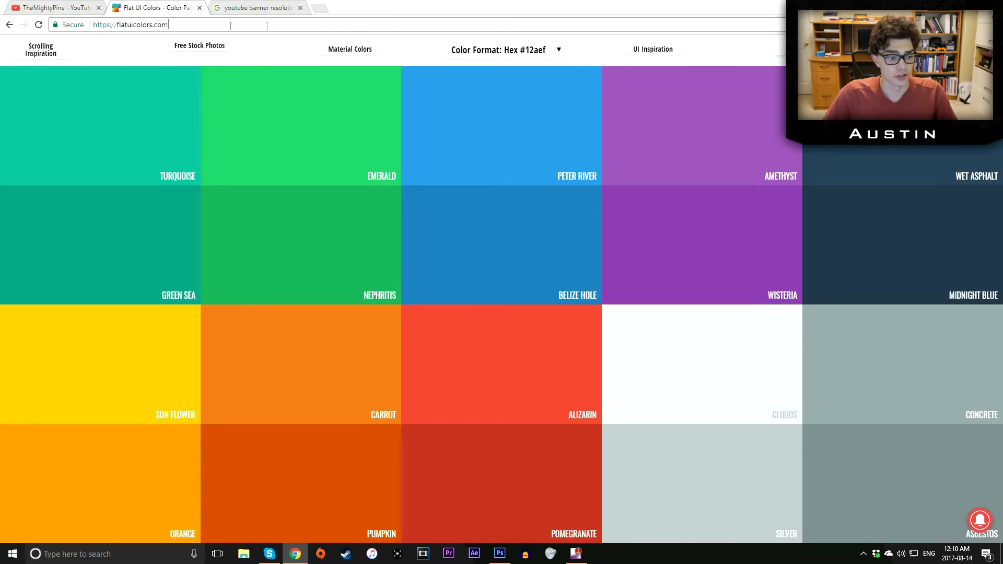
{"action": "left_click", "coordinate": [261, 7]}
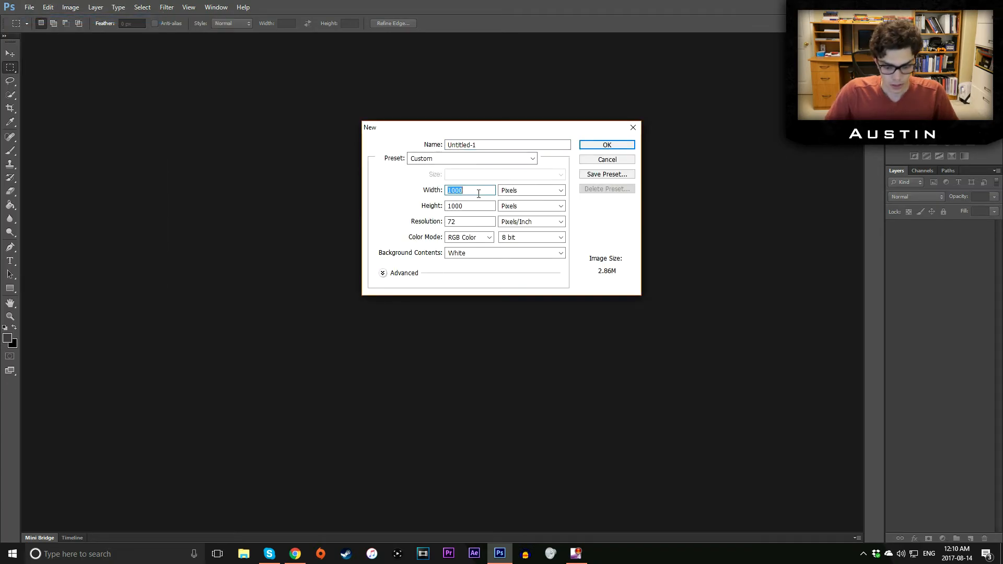
Step: Create a new document 2560 pixels wide with a replaced banner height
{"action": "type", "text": "2560"}
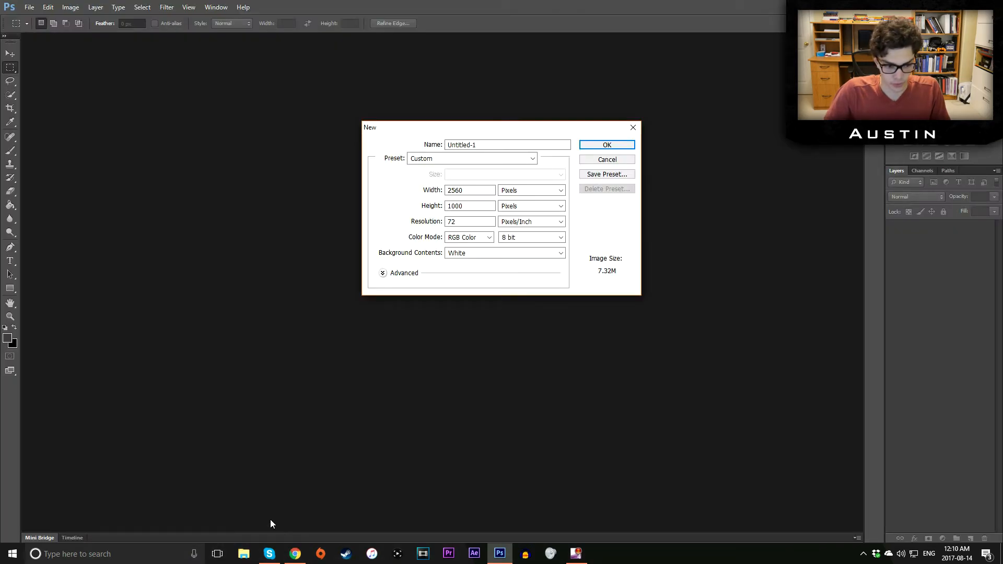
{"action": "triple_click", "coordinate": [470, 205]}
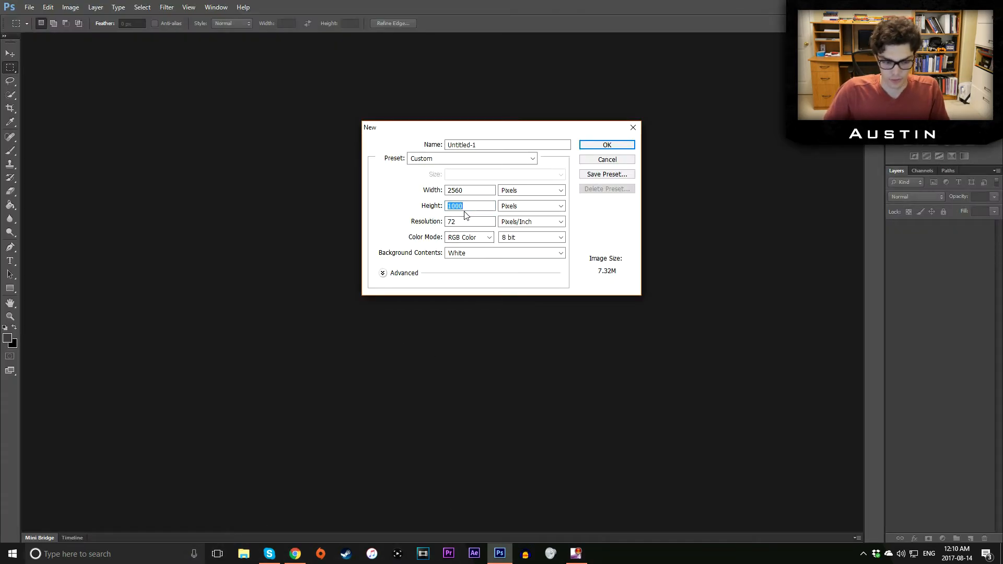
{"action": "left_click", "coordinate": [606, 145]}
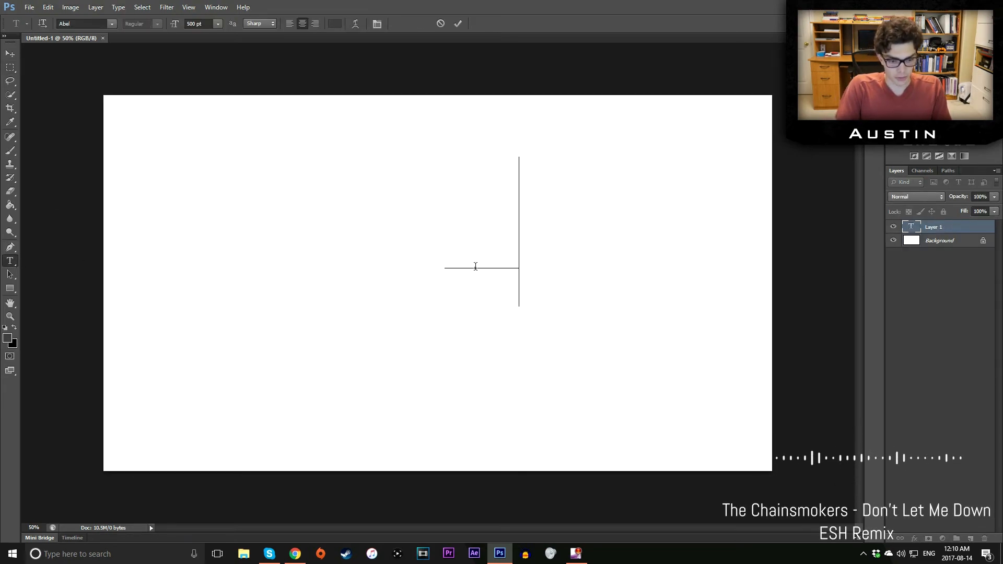
Step: Set a new font size and type the title 'TheMightyPine'
{"action": "triple_click", "coordinate": [198, 24]}
{"action": "type", "text": "10"}
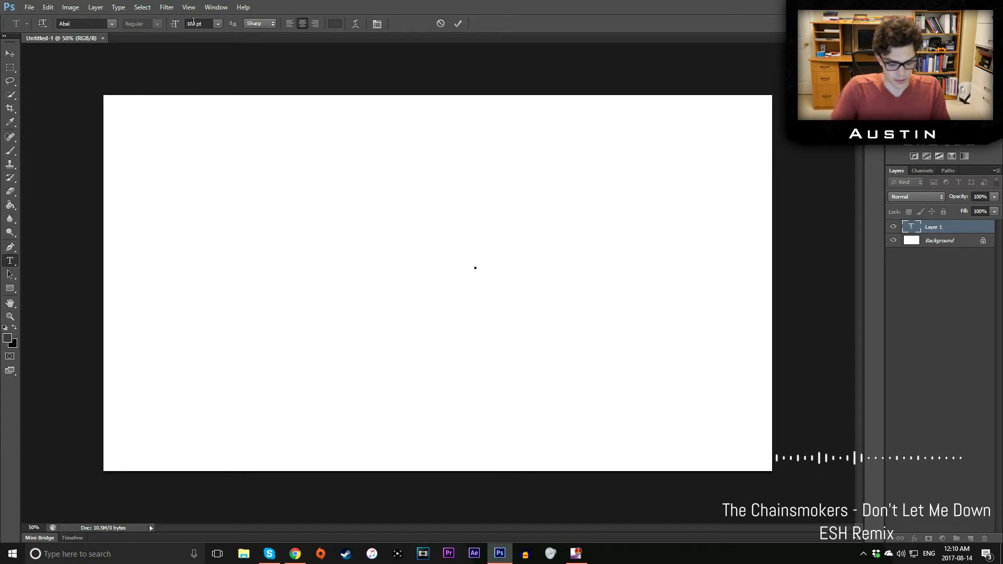
{"action": "type", "text": "TheMight"}
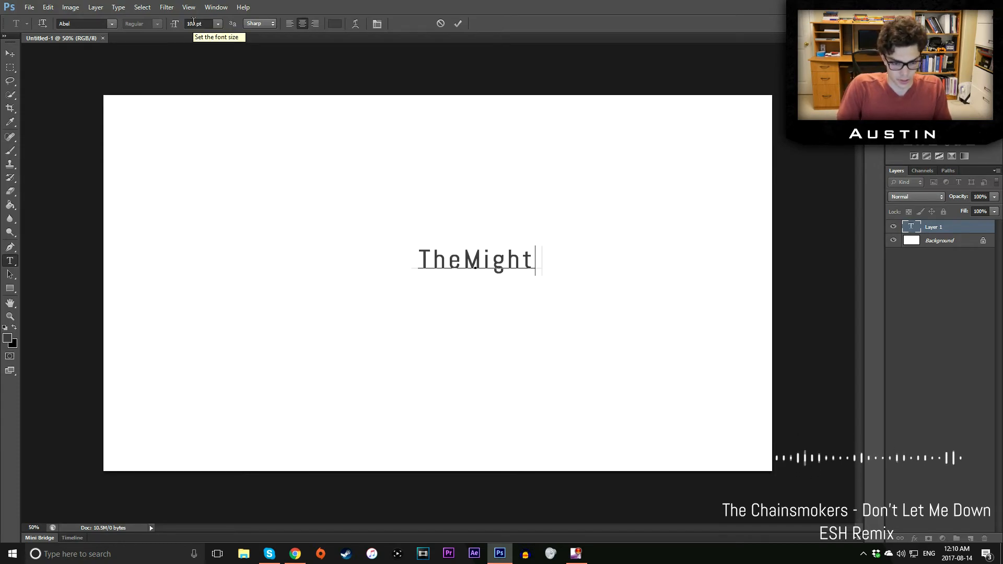
{"action": "type", "text": "yPine"}
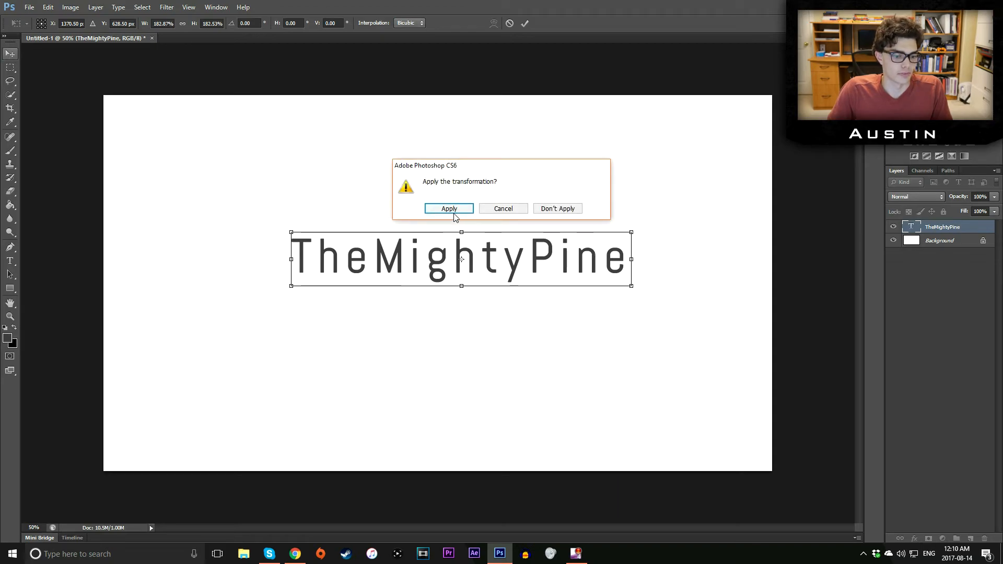
Step: Apply the title enlargement and center it horizontally and vertically on the canvas
{"action": "left_click", "coordinate": [448, 208]}
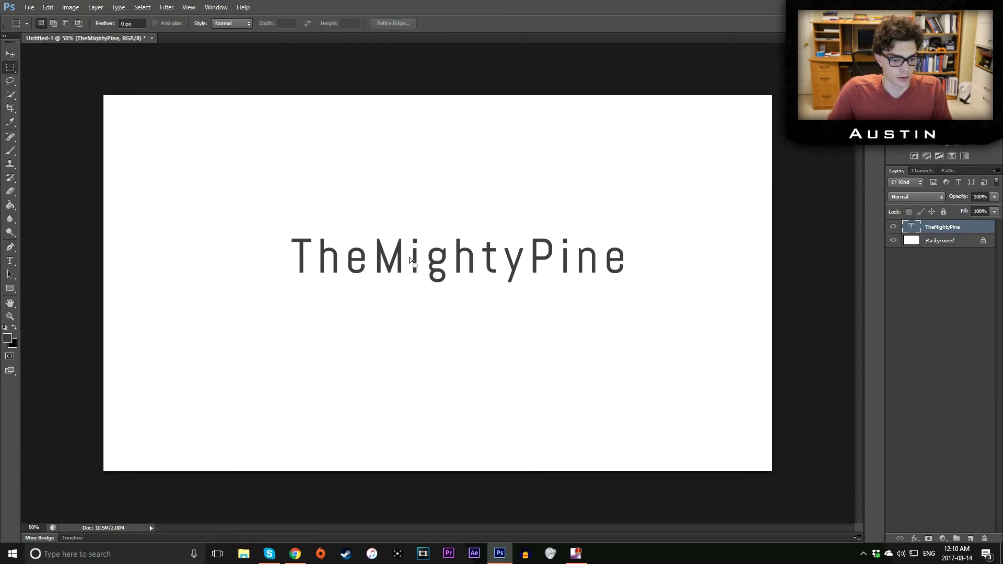
{"action": "left_click", "coordinate": [8, 54]}
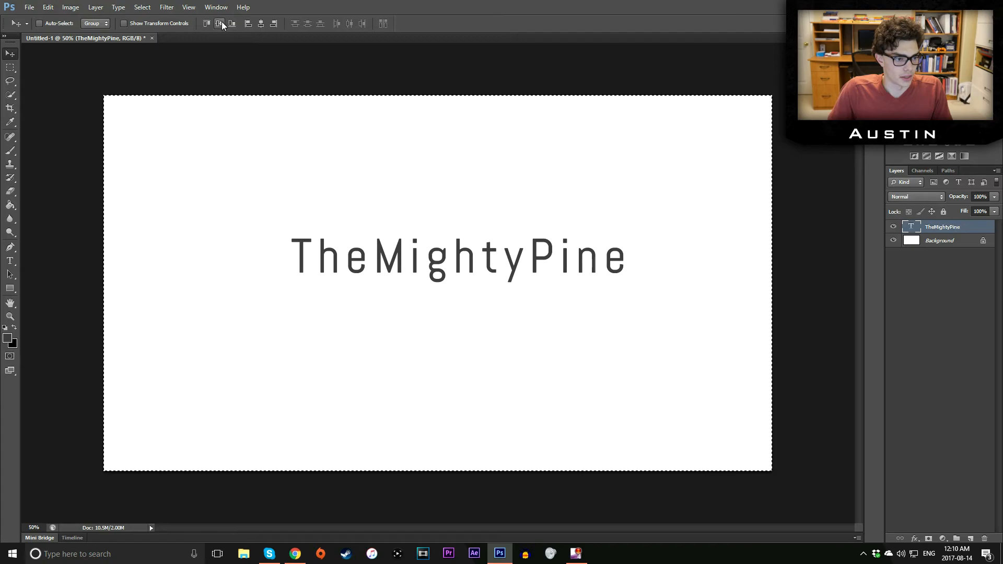
{"action": "left_click", "coordinate": [11, 65]}
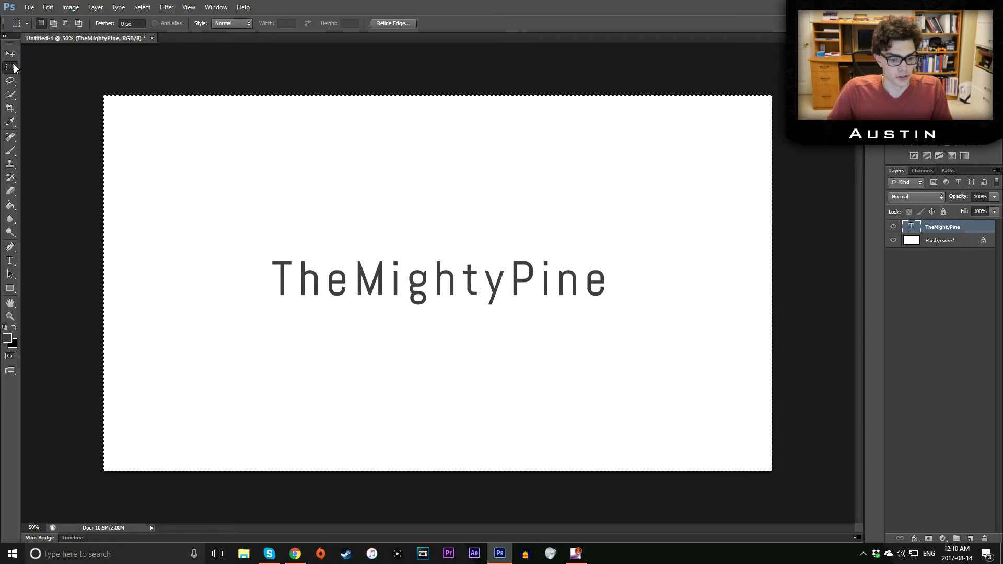
{"action": "mouse_move", "coordinate": [11, 66]}
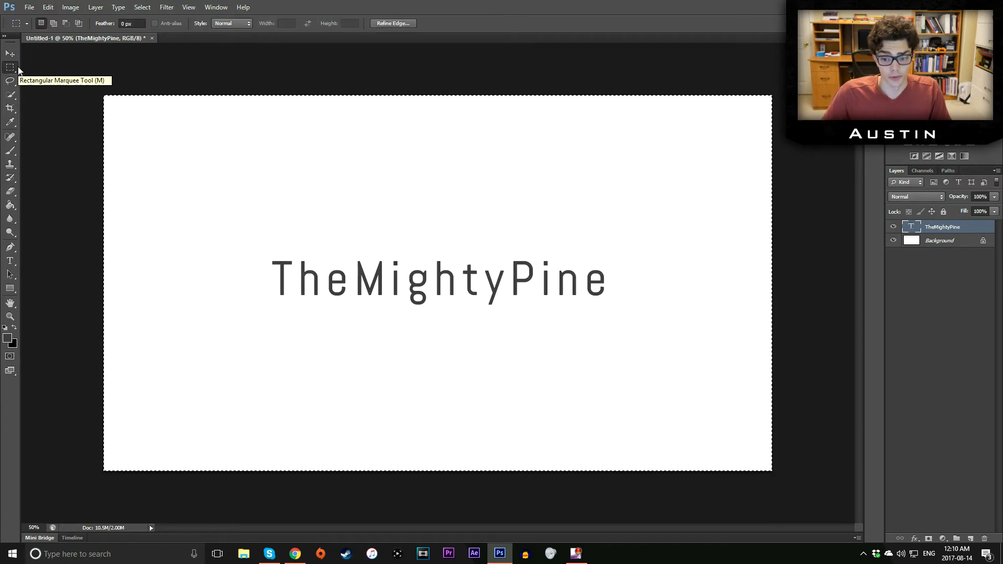
Step: Add an empty layer and make the TheMightyPine text pure black (#000000)
{"action": "left_click", "coordinate": [938, 240]}
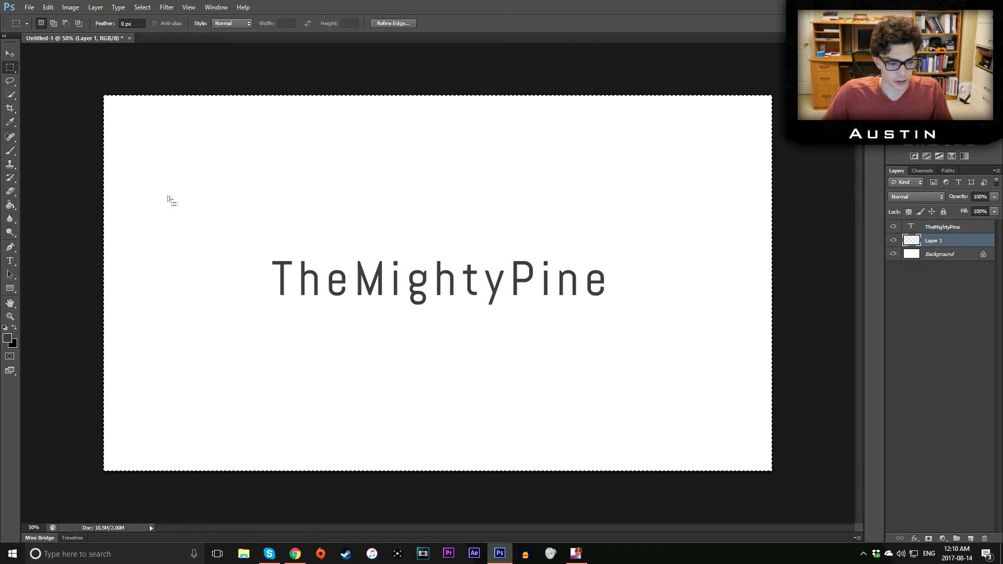
{"action": "left_click", "coordinate": [9, 261]}
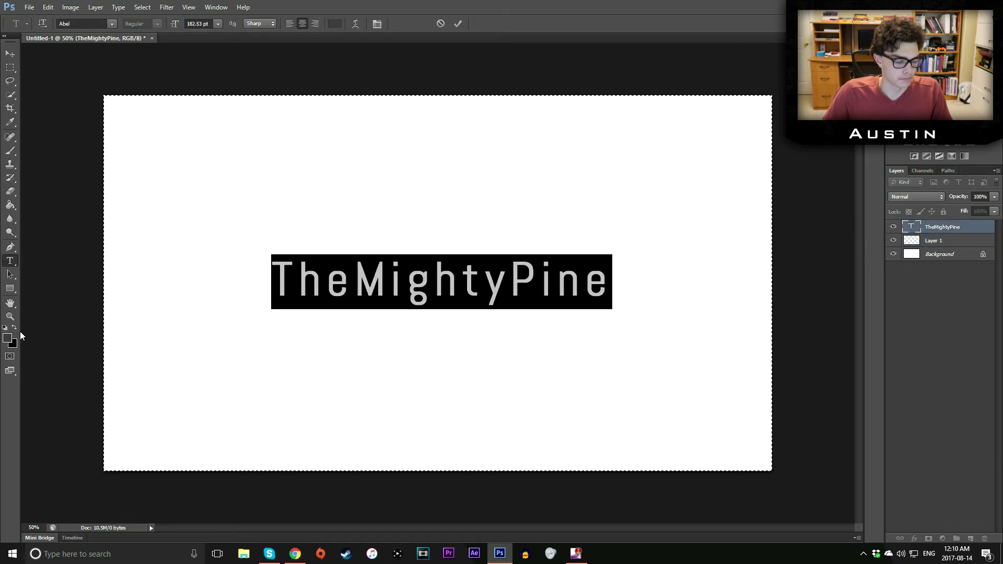
{"action": "left_click", "coordinate": [8, 339]}
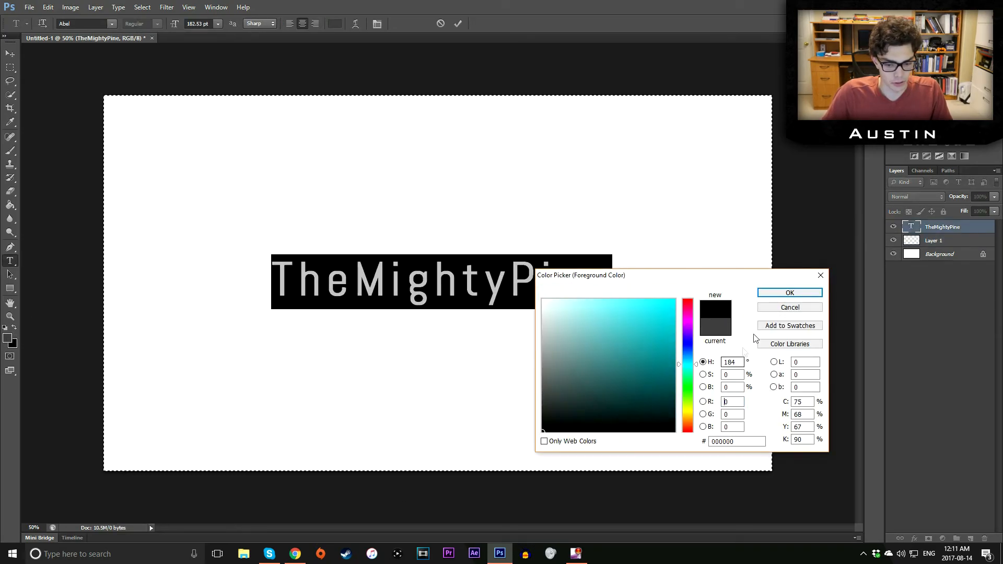
{"action": "left_click", "coordinate": [790, 293]}
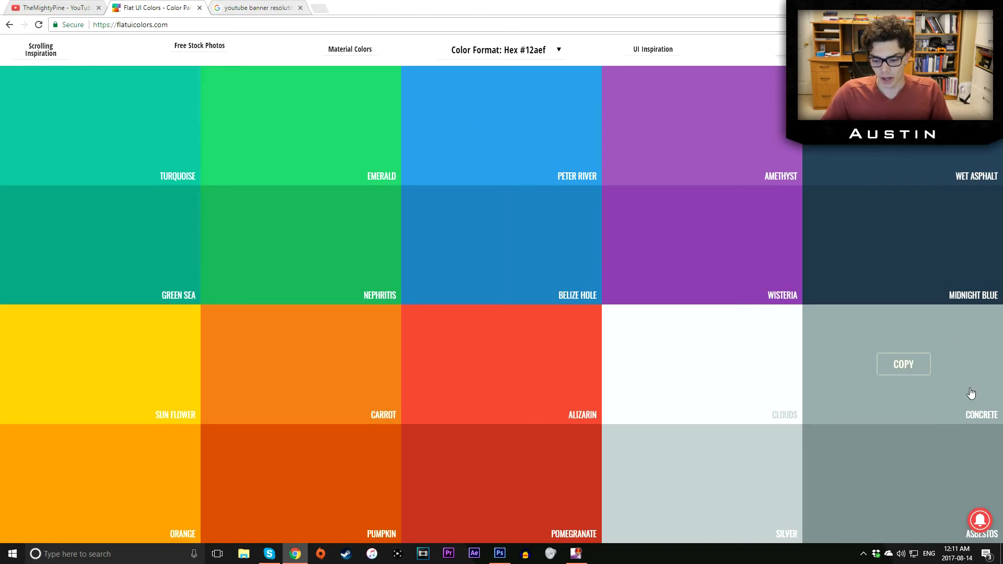
{"action": "mouse_move", "coordinate": [909, 424]}
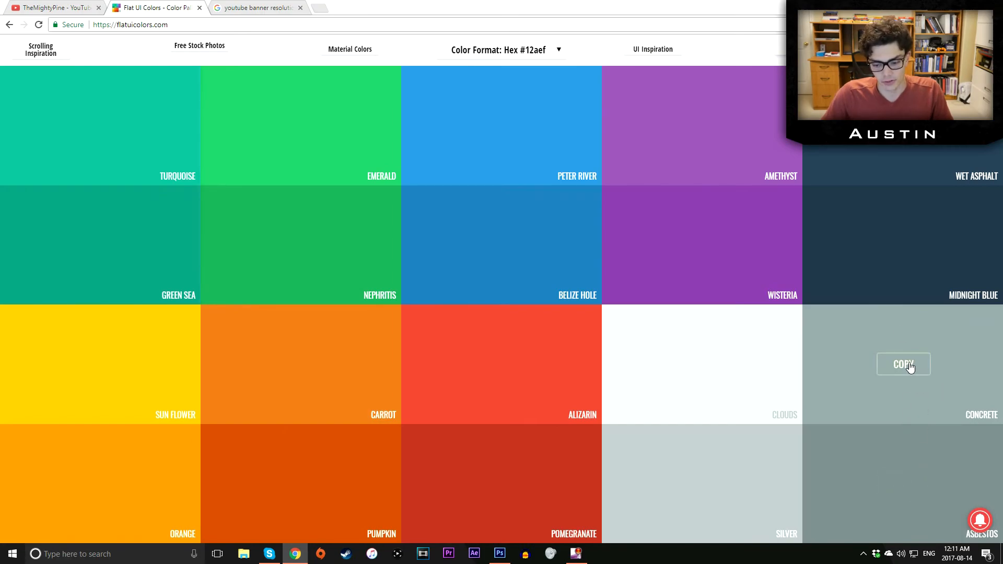
Step: Copy the Concrete gray hex code from flatuicolors.com
{"action": "left_click", "coordinate": [499, 553]}
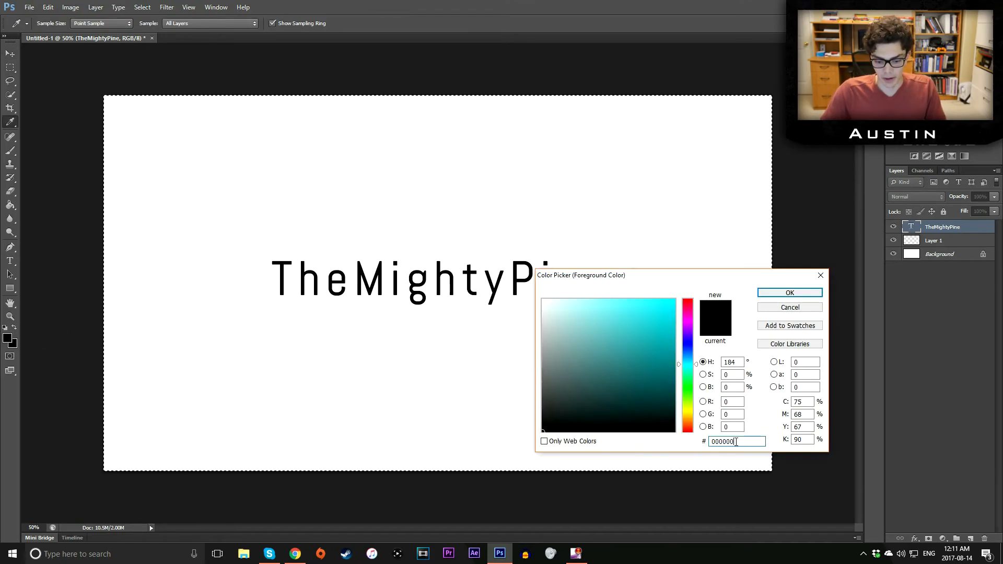
Step: Paste the Concrete gray hex code into the colour picker and confirm it as foreground
{"action": "left_click", "coordinate": [555, 345]}
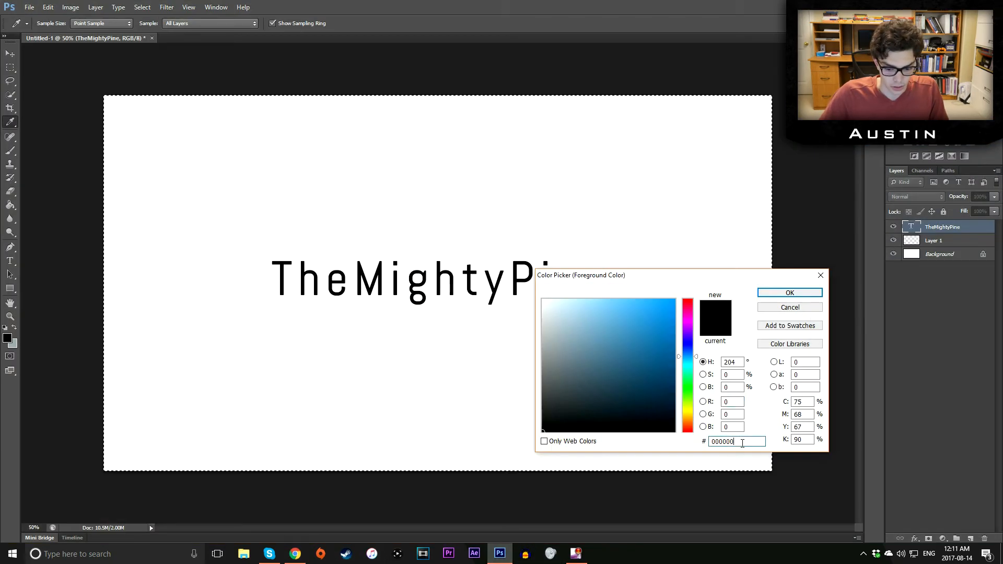
{"action": "left_click", "coordinate": [789, 293]}
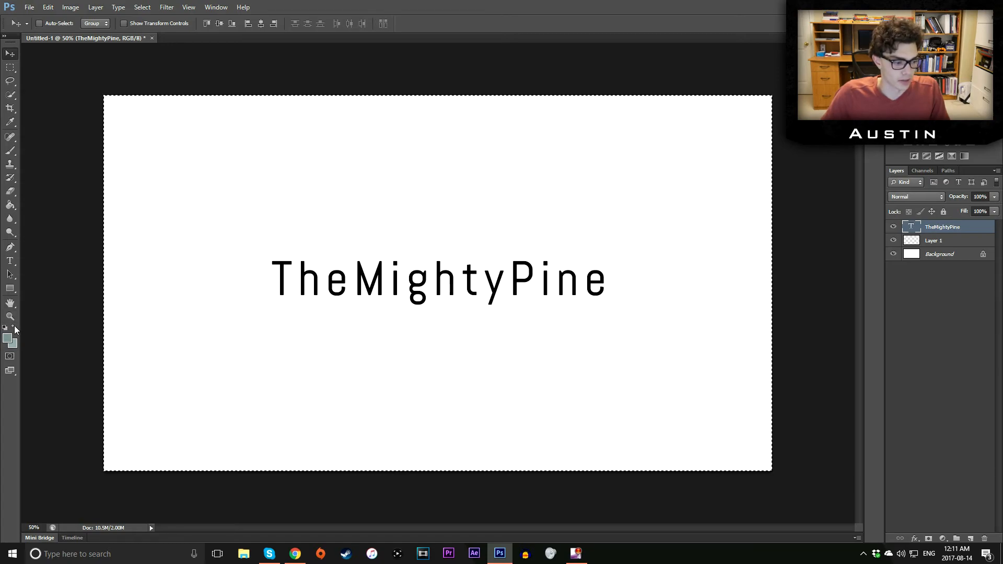
{"action": "mouse_move", "coordinate": [146, 329]}
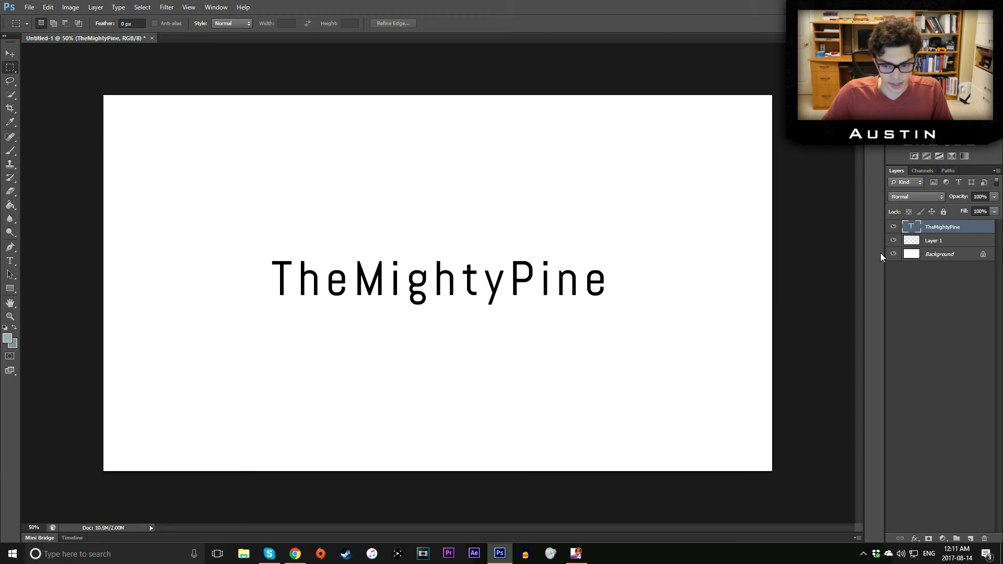
Step: Select the Background layer and fill it with the Concrete gray
{"action": "left_click", "coordinate": [949, 254]}
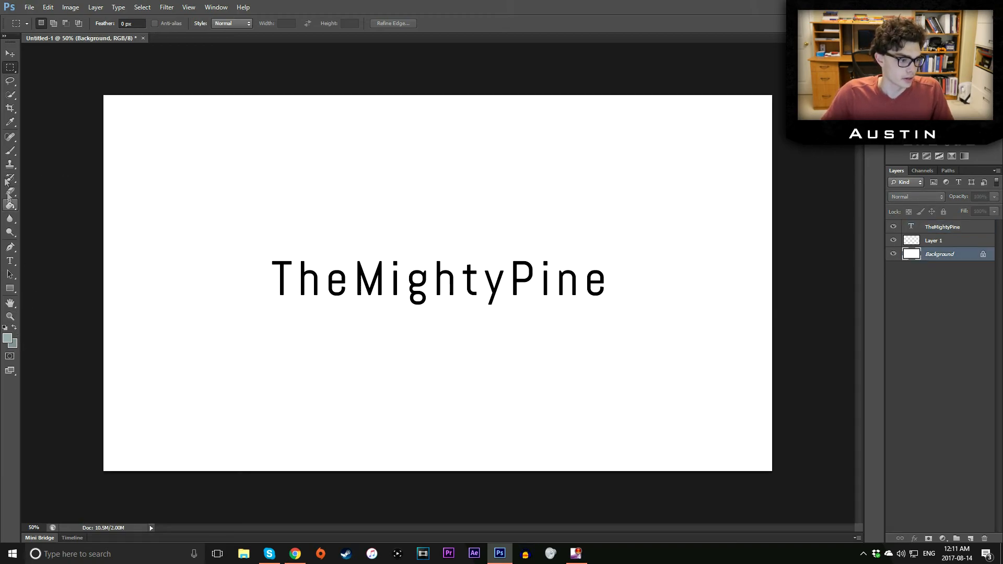
{"action": "left_click", "coordinate": [8, 205]}
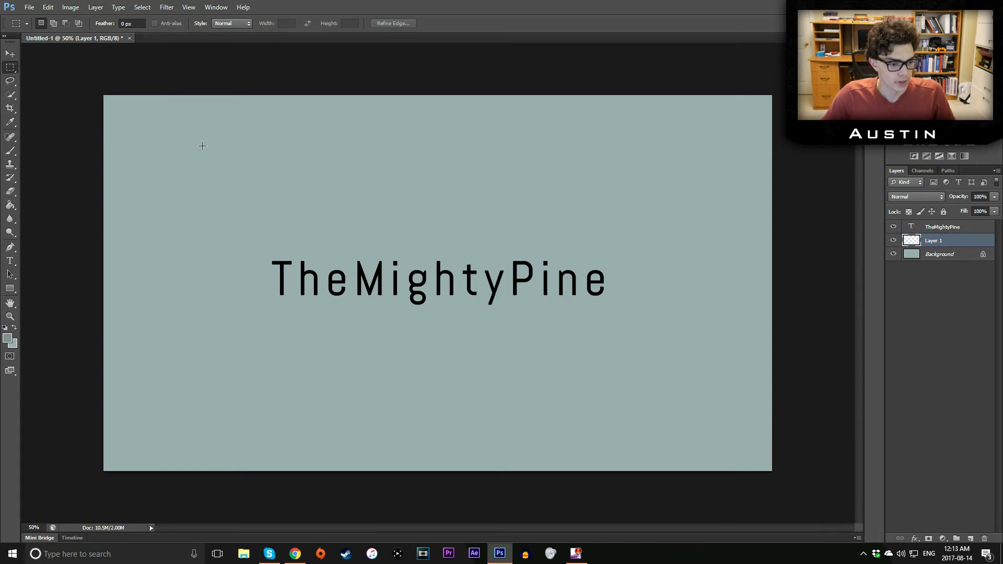
Step: Draw a tall thin marquee strip left of the title and begin transforming it
{"action": "left_click_drag", "start_coordinate": [185, 162], "coordinate": [200, 382]}
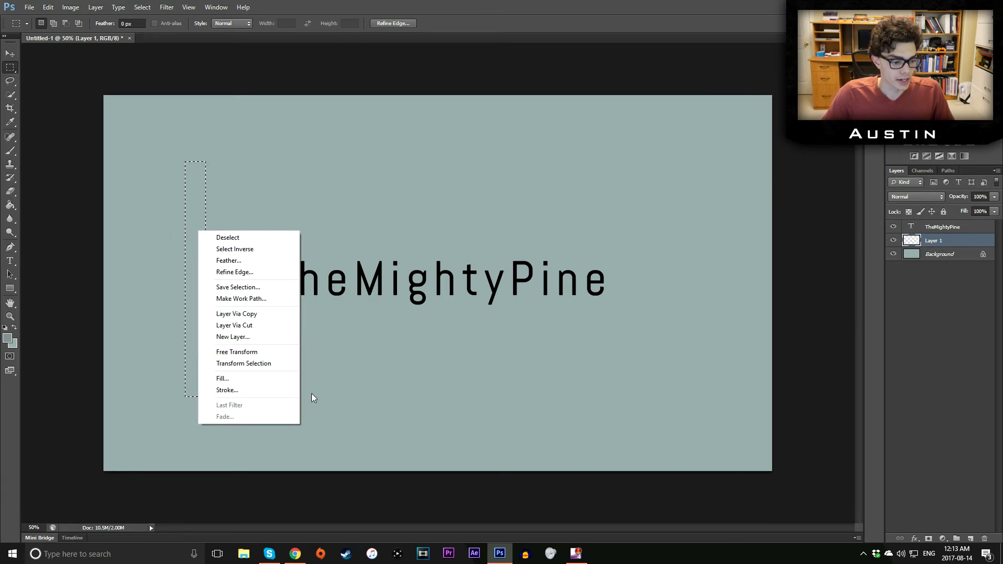
{"action": "left_click", "coordinate": [243, 363]}
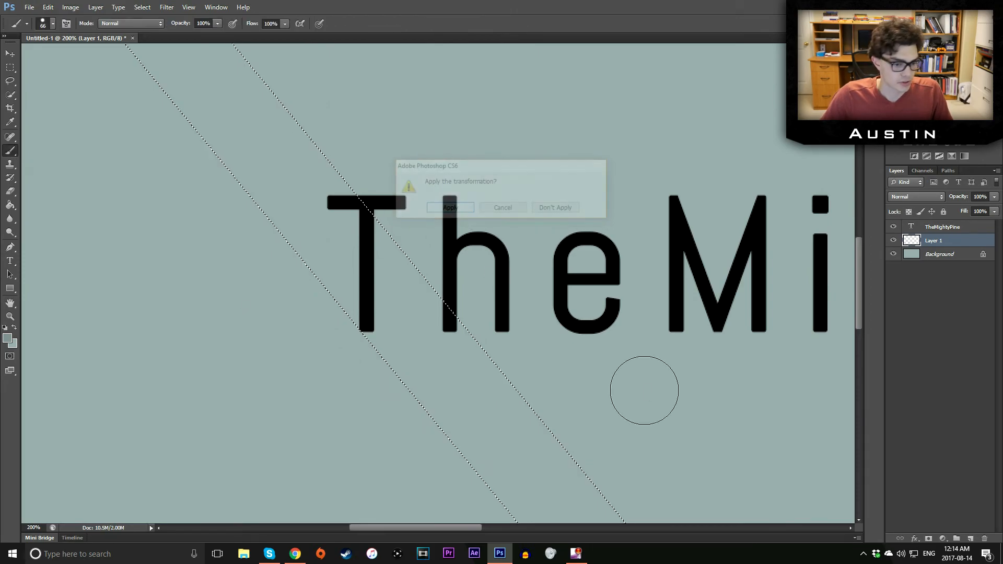
Step: Commit the diagonal rotation of the selection strip
{"action": "left_click", "coordinate": [450, 207]}
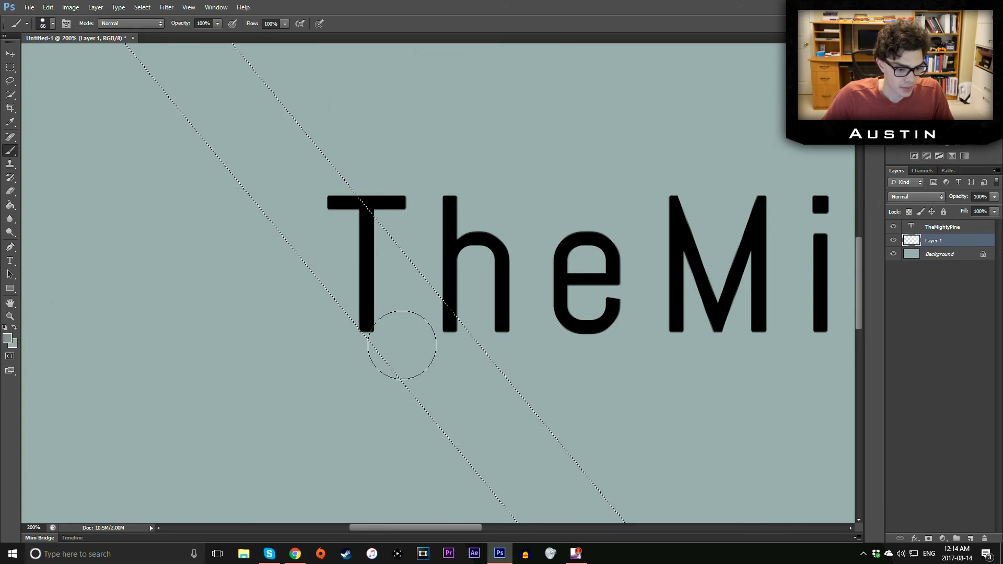
{"action": "mouse_move", "coordinate": [367, 354]}
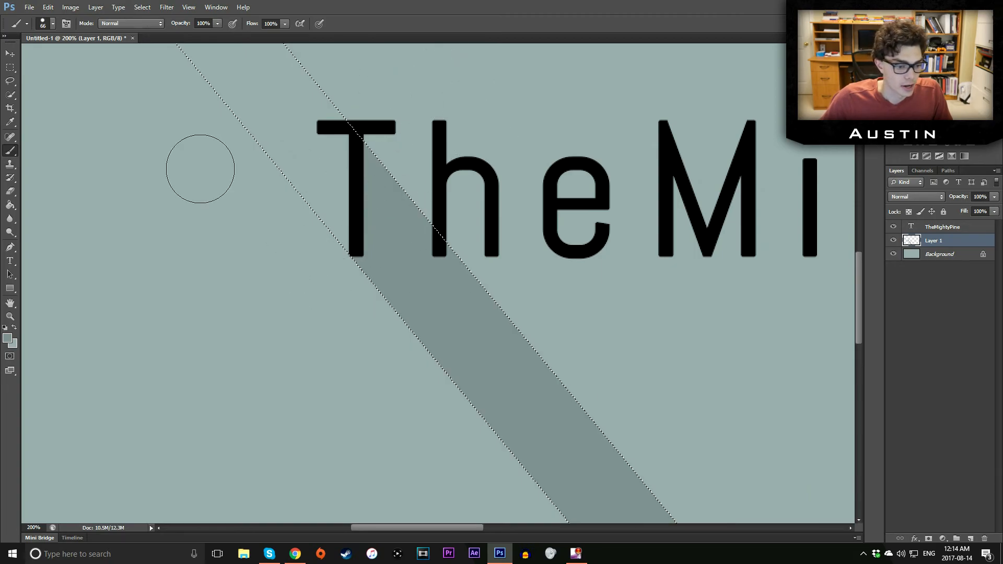
Step: Adjust the diagonal selection with the Rectangular Marquee tool, then return to the Brush tool
{"action": "left_click", "coordinate": [7, 68]}
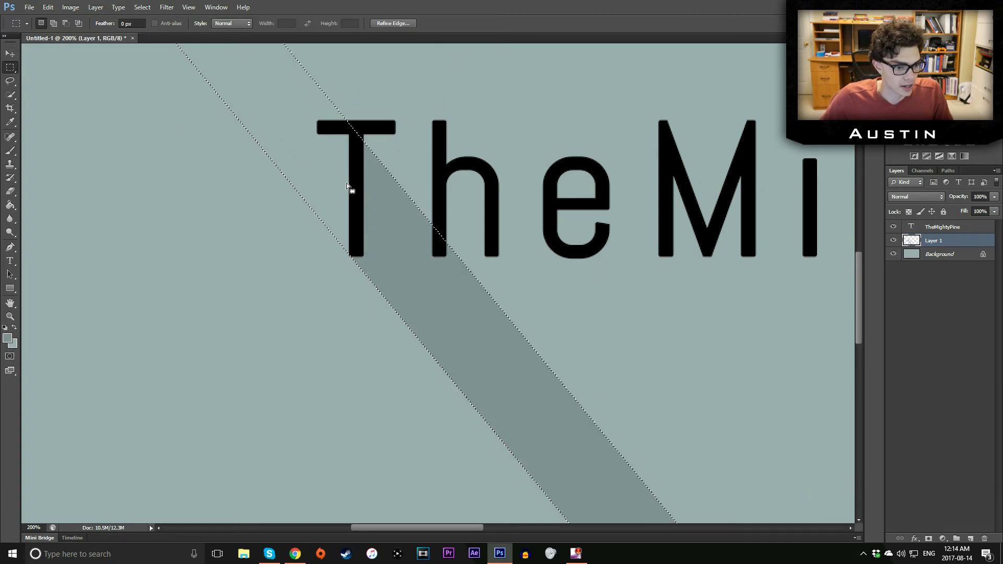
{"action": "key", "text": "Ctrl+D"}
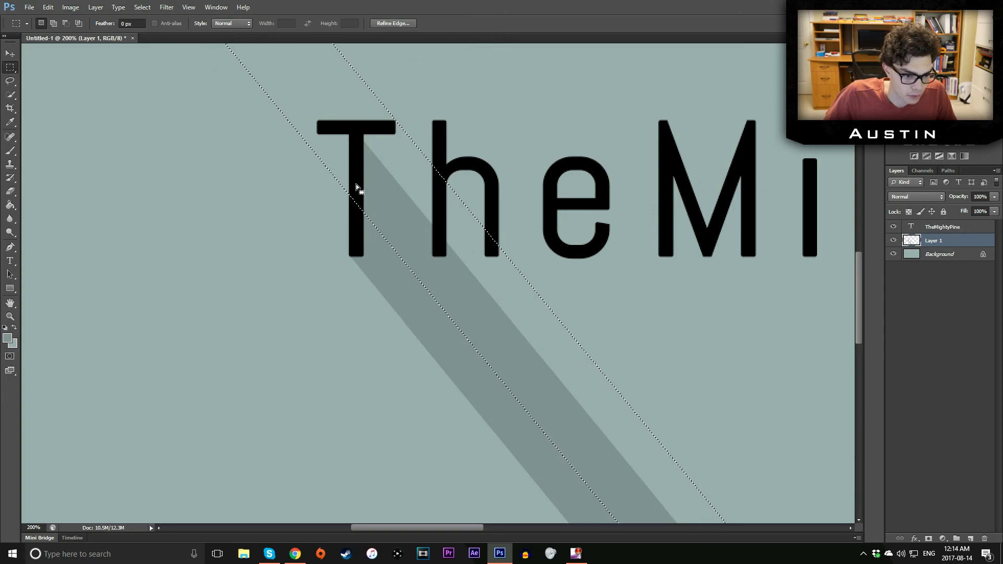
{"action": "left_click", "coordinate": [9, 151]}
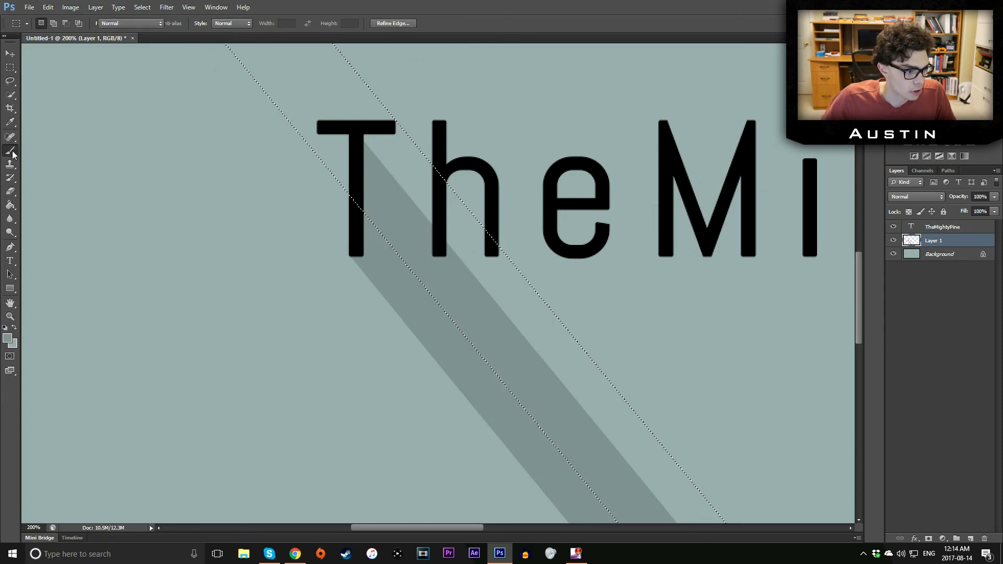
Step: Switch back to the Brush to extend the dark gray shadow along the diagonal
{"action": "left_click", "coordinate": [10, 150]}
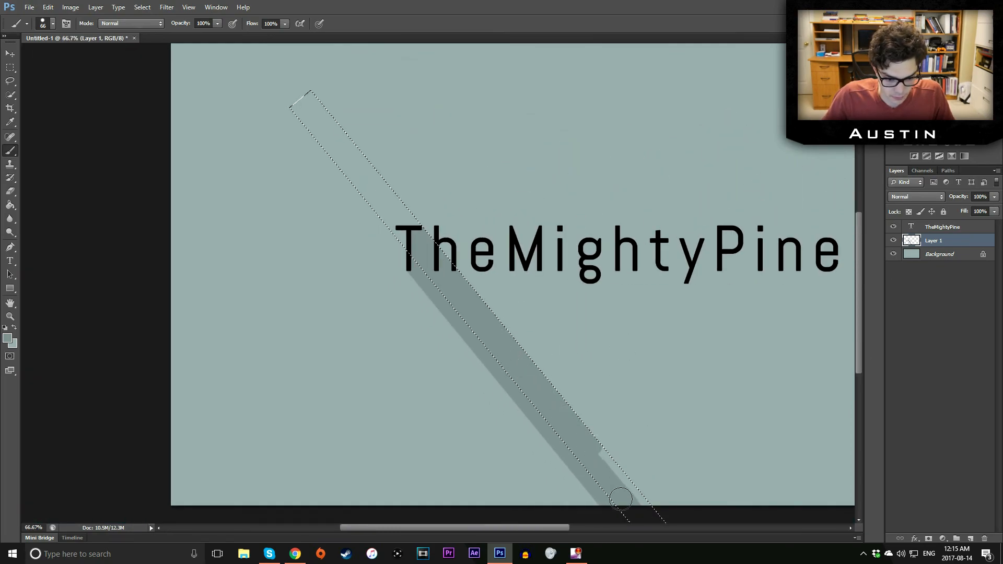
{"action": "mouse_move", "coordinate": [607, 425]}
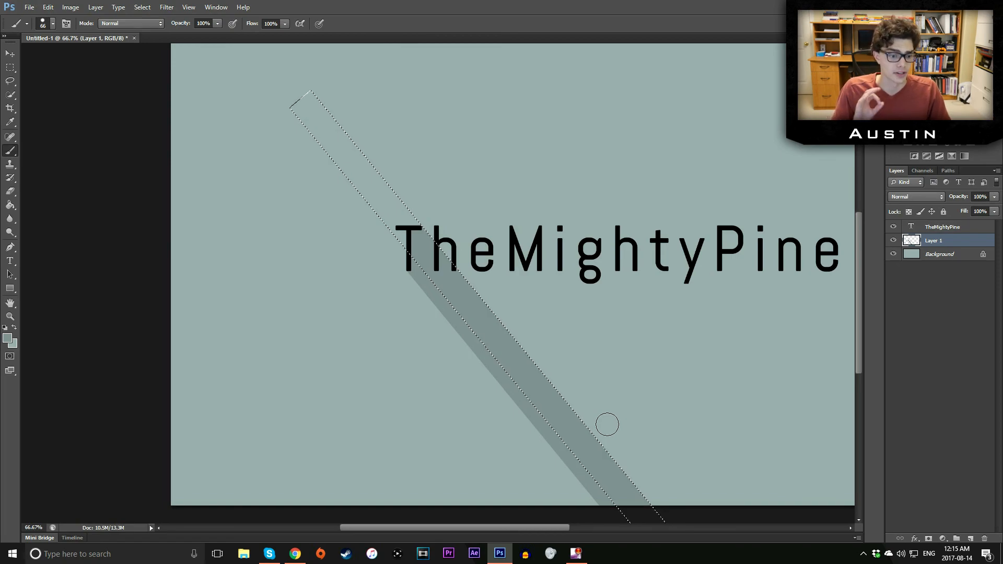
{"action": "mouse_move", "coordinate": [534, 348]}
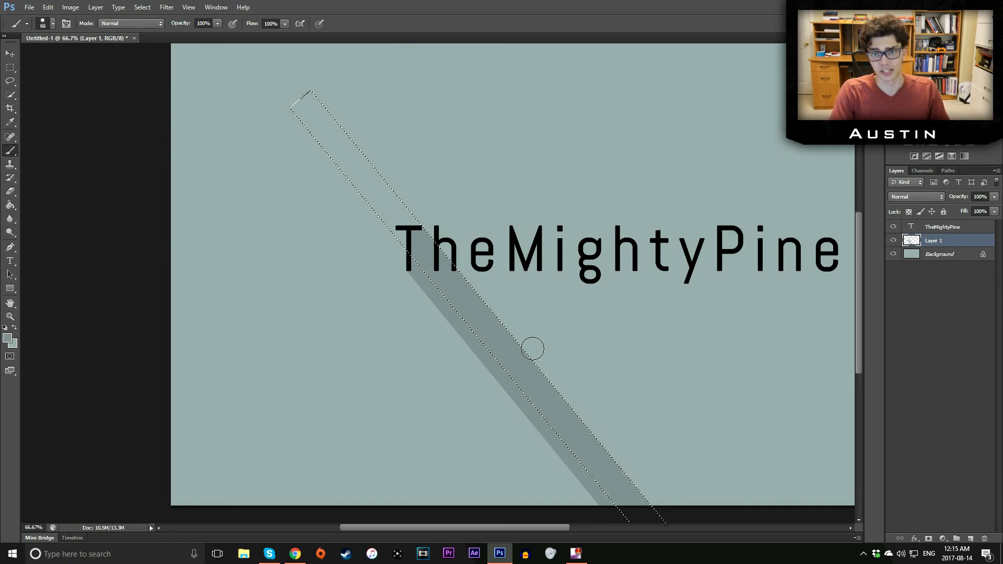